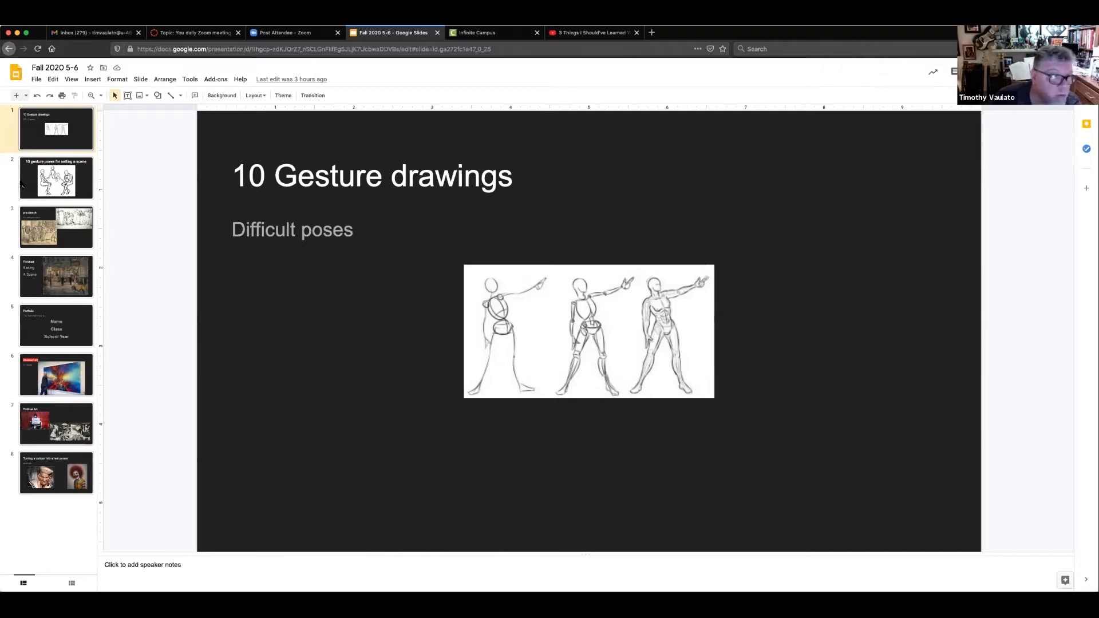
Step: Go to slide 2, '10 gesture poses for setting a scene', showing three seated figures
click(56, 178)
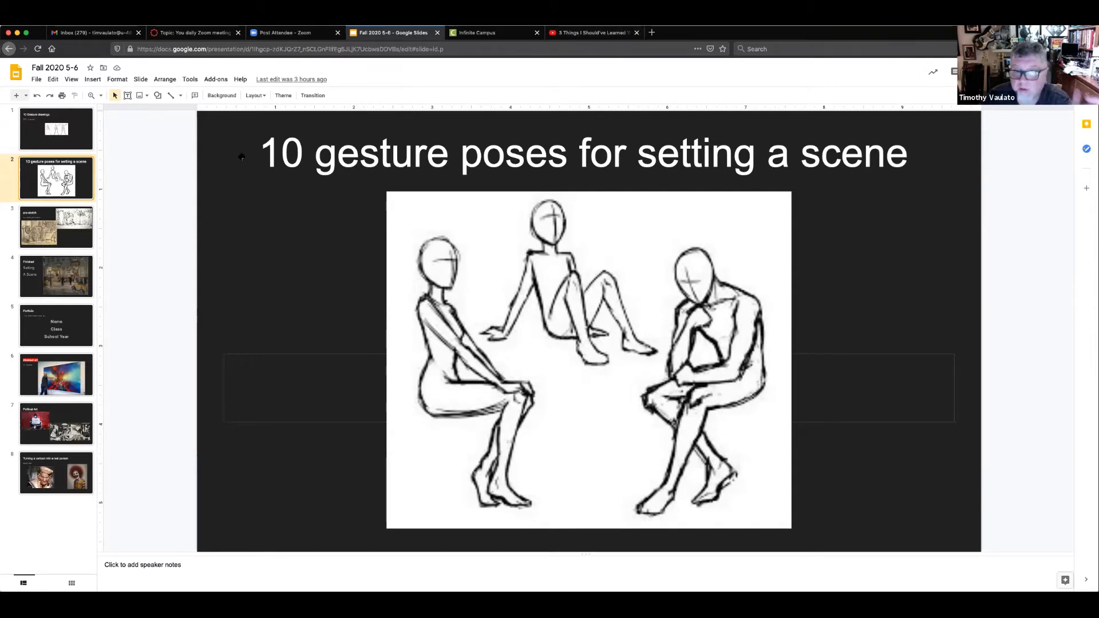
mouse_move(118, 232)
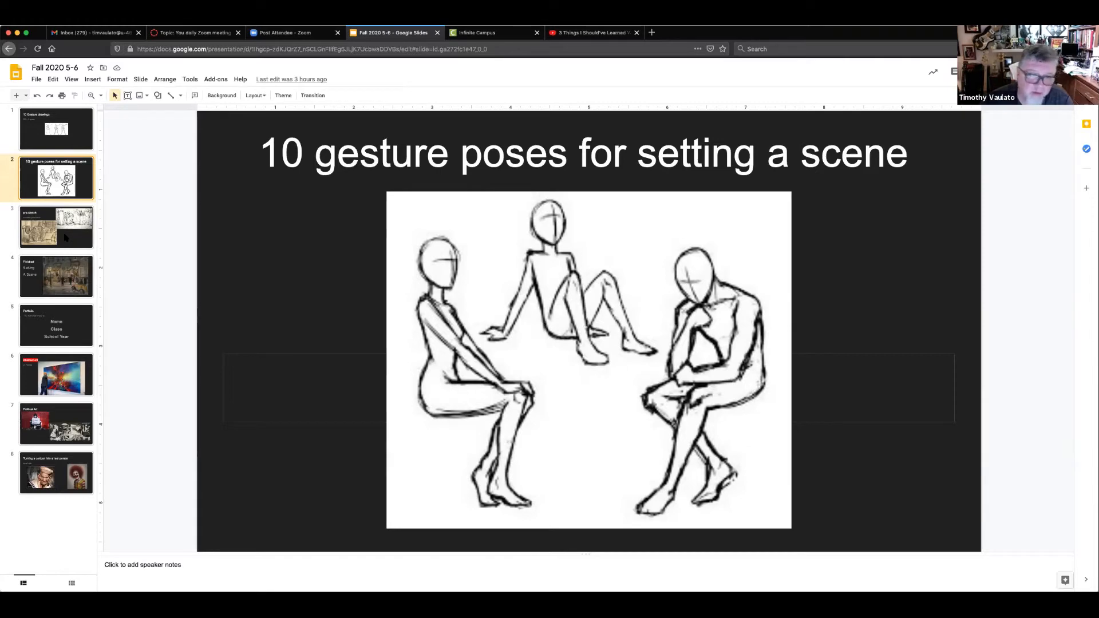
Step: Go to slide 3, 'pre-sketch — For setting the scene', with two scene drawings
click(56, 227)
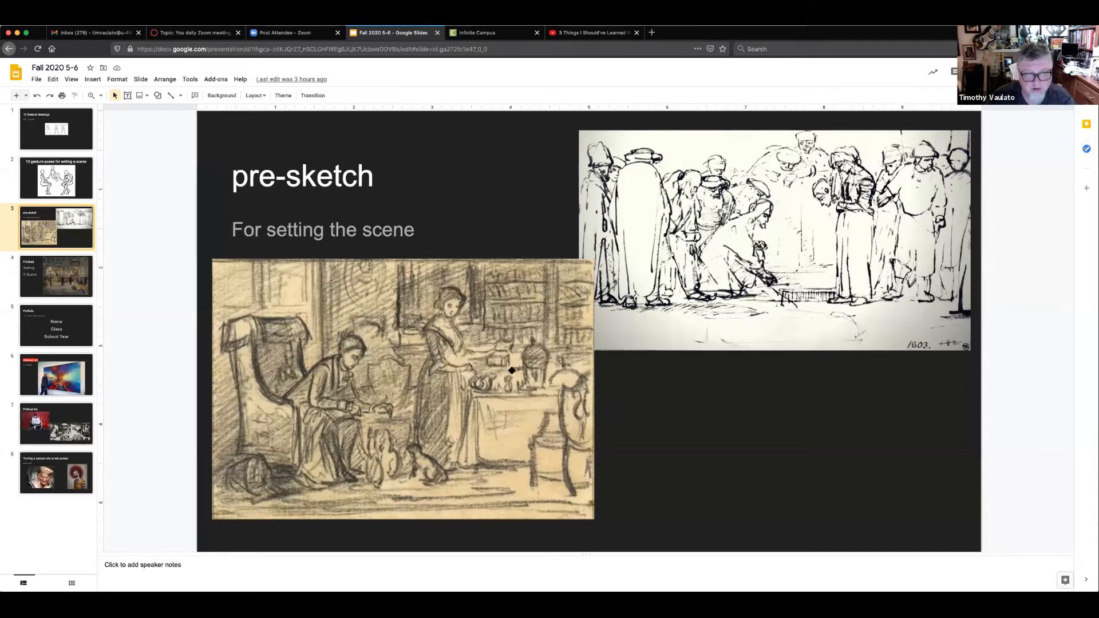
mouse_move(471, 454)
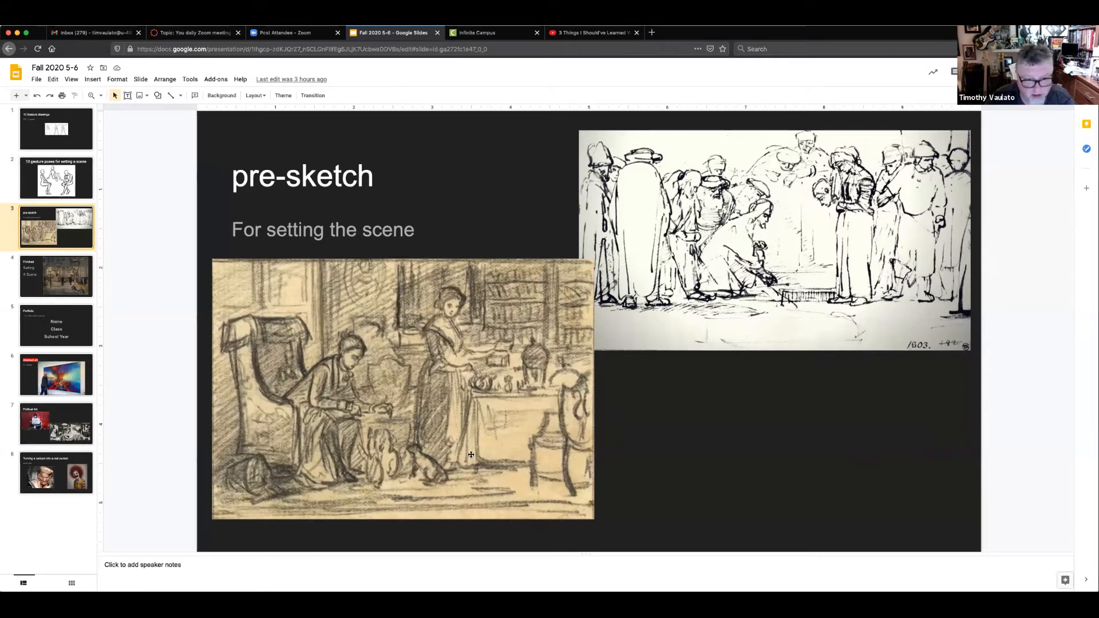
mouse_move(508, 449)
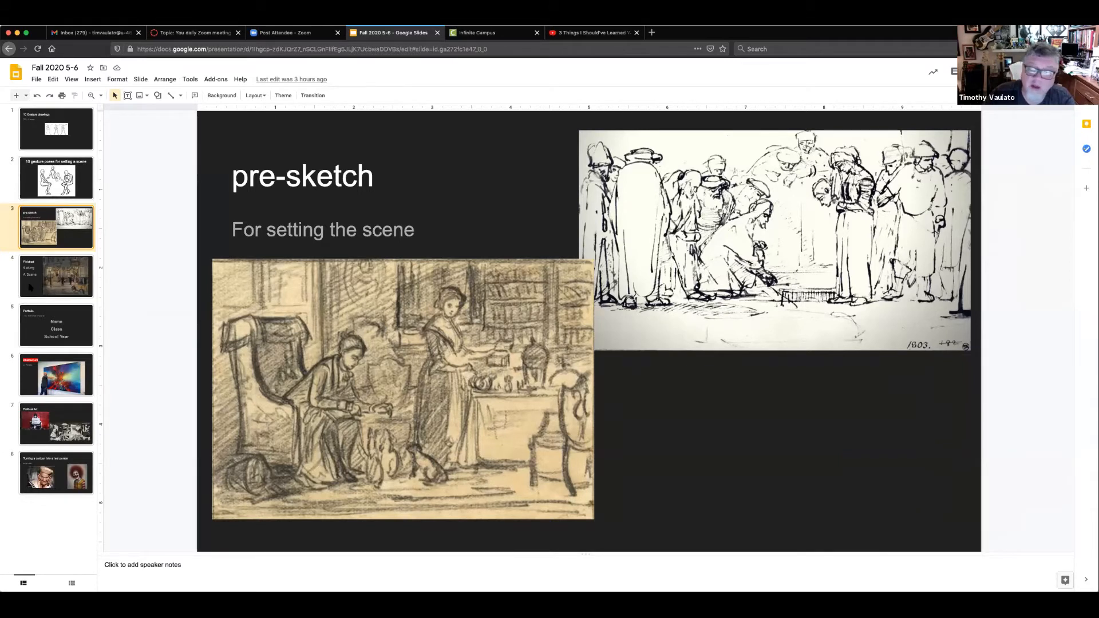
Step: View the 'Finished Setting A Scene' painting, then the 'Portfoilo' slide listing Name, Class, School Year
click(56, 276)
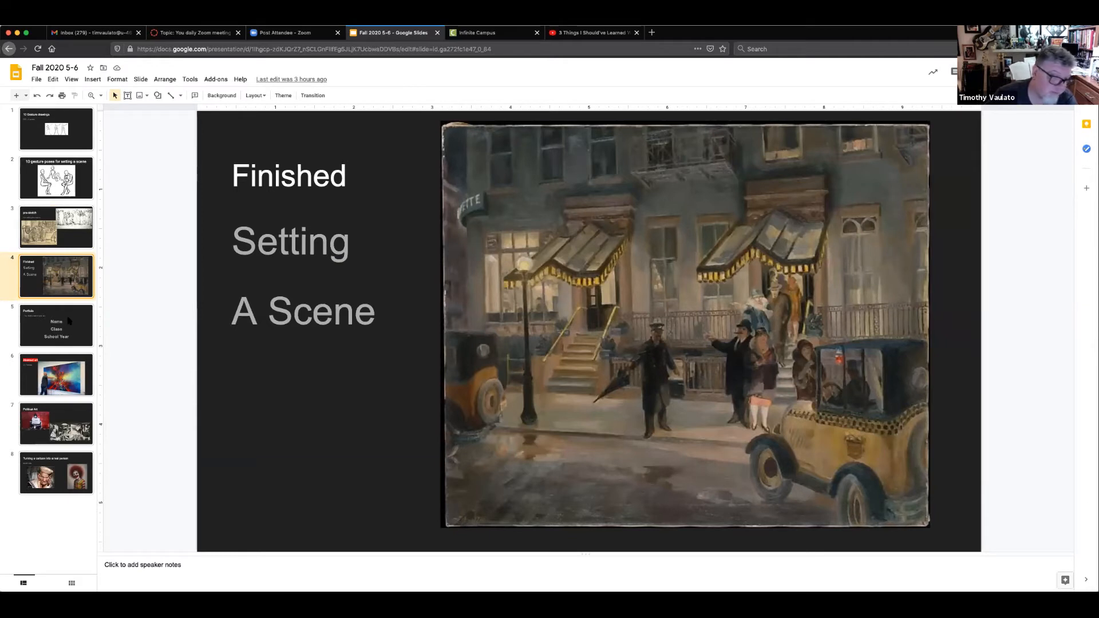
click(57, 326)
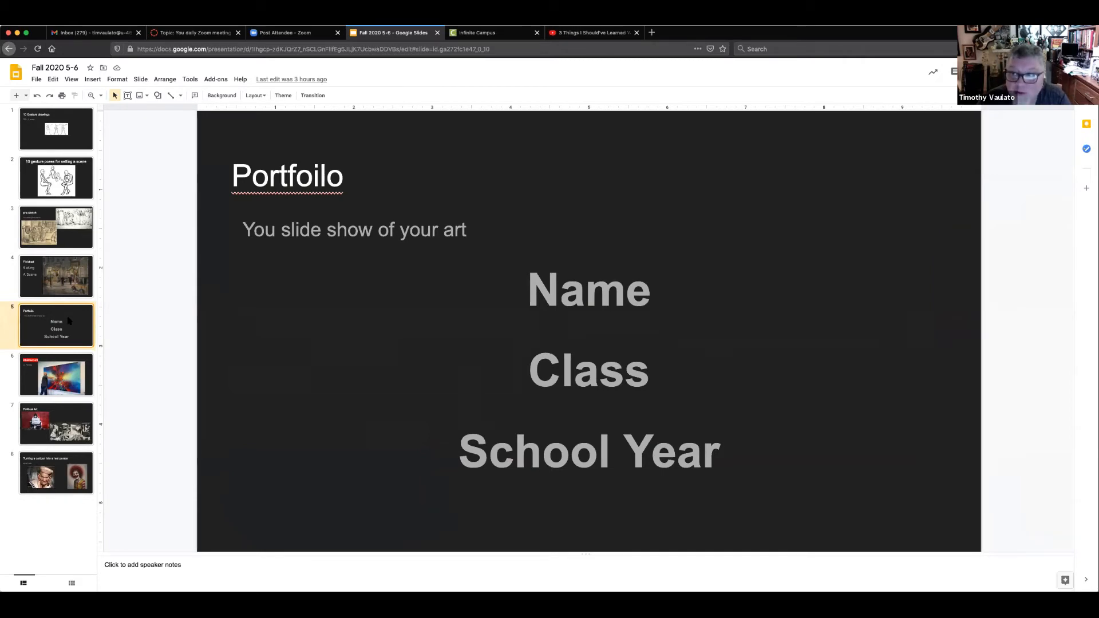
mouse_move(175, 287)
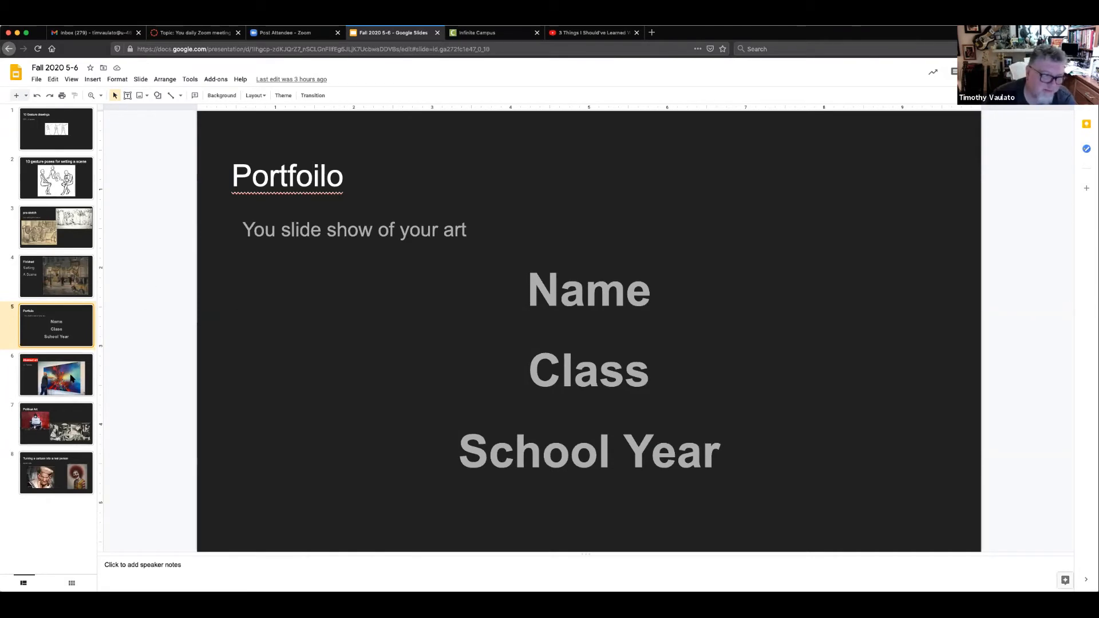
Step: View the 'Abstract art — Oil Pastels' slide, then the 'Political Art' slide with two artworks
click(56, 375)
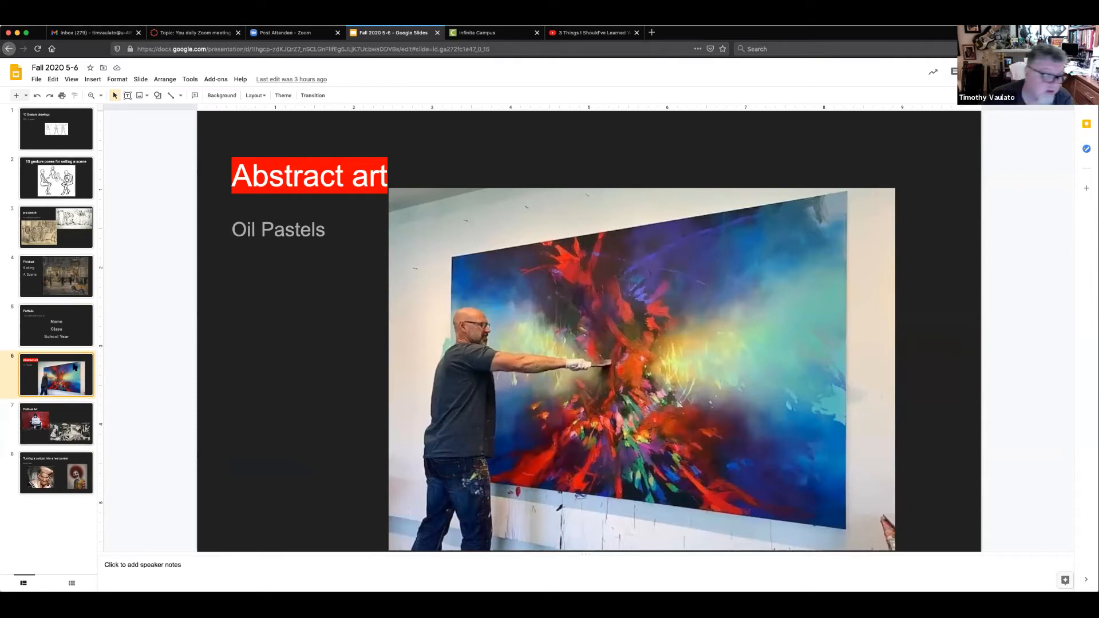
click(56, 424)
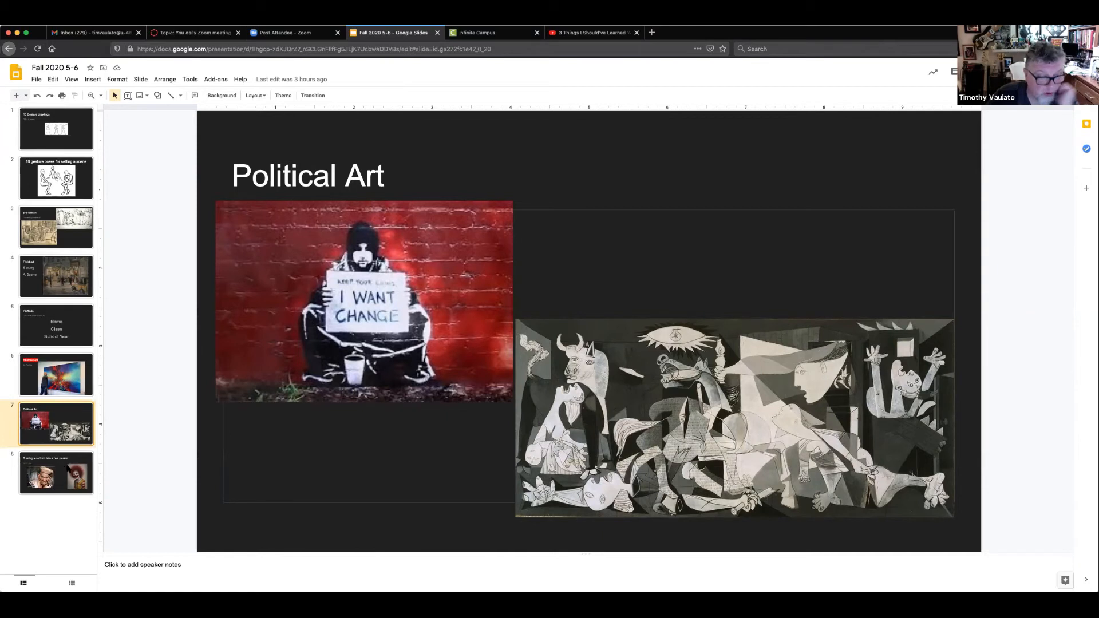
Step: Go to slide 8, 'Turning a cartoon into a real person — watercolor', with two portraits
click(56, 473)
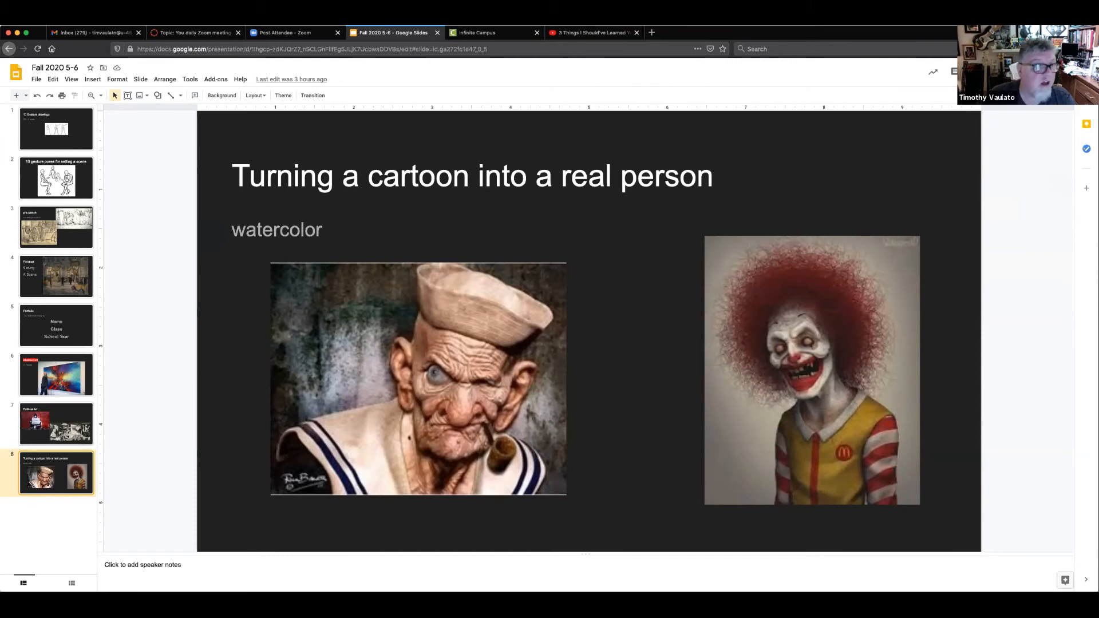
mouse_move(15, 72)
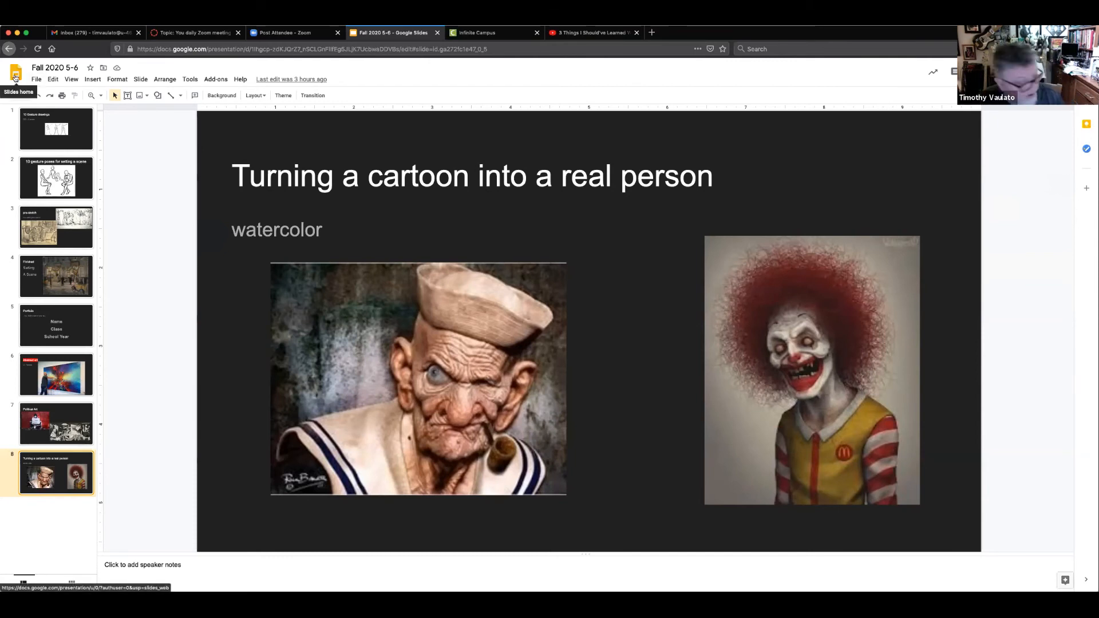